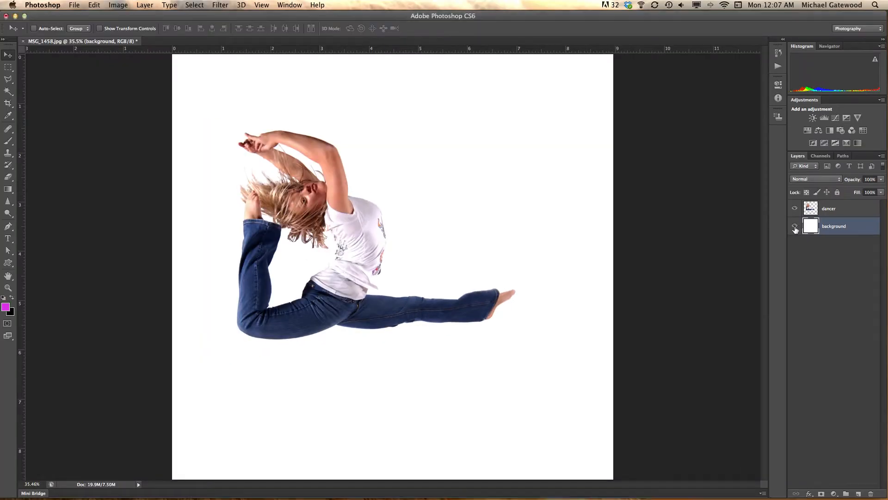
Hide and re-show the white background layer, then select it.
click(795, 227)
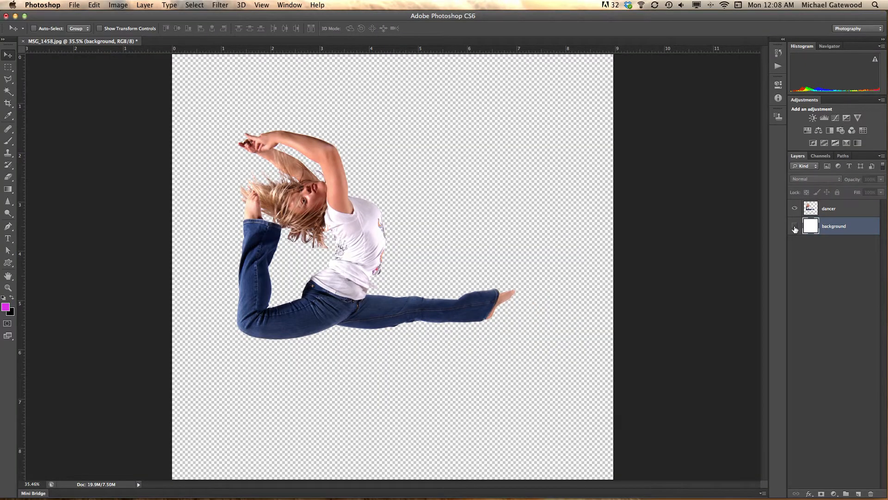
click(795, 226)
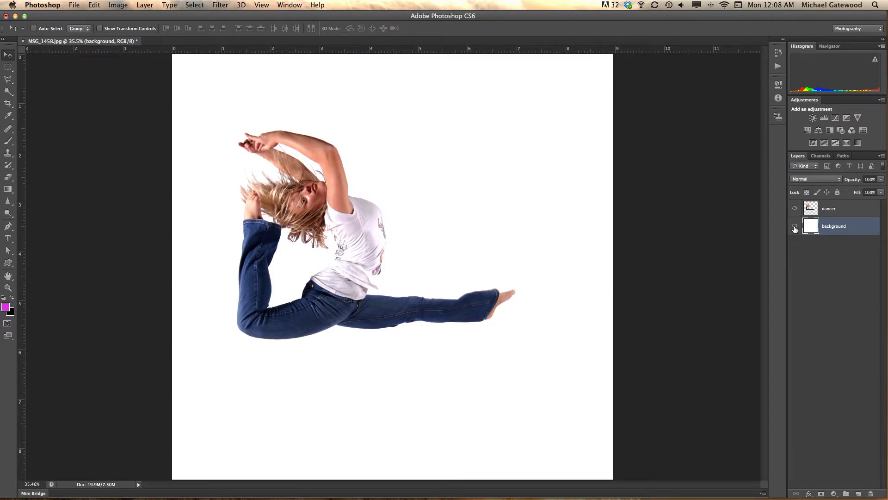
click(795, 226)
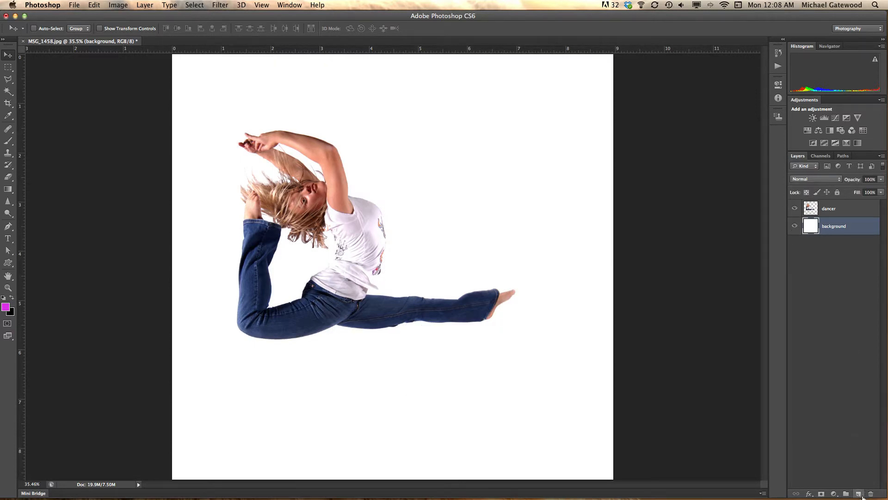
Add a new layer above the background and rename it 'art'.
click(861, 493)
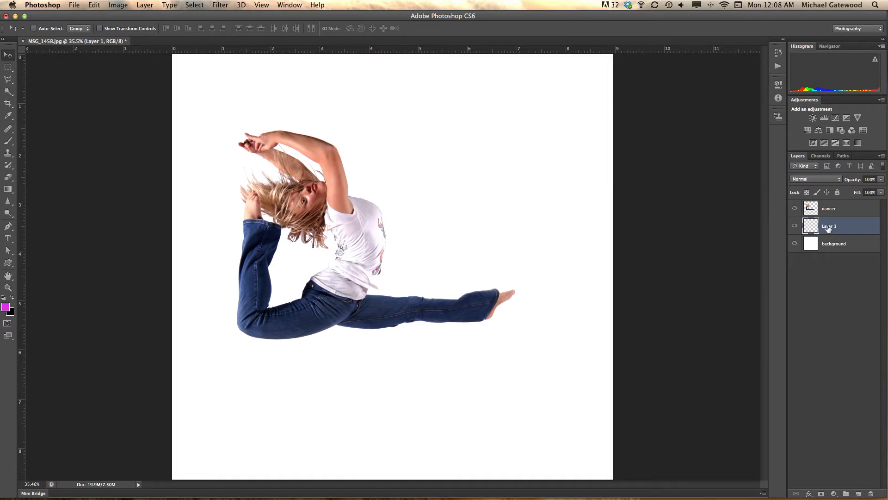
double_click(829, 226)
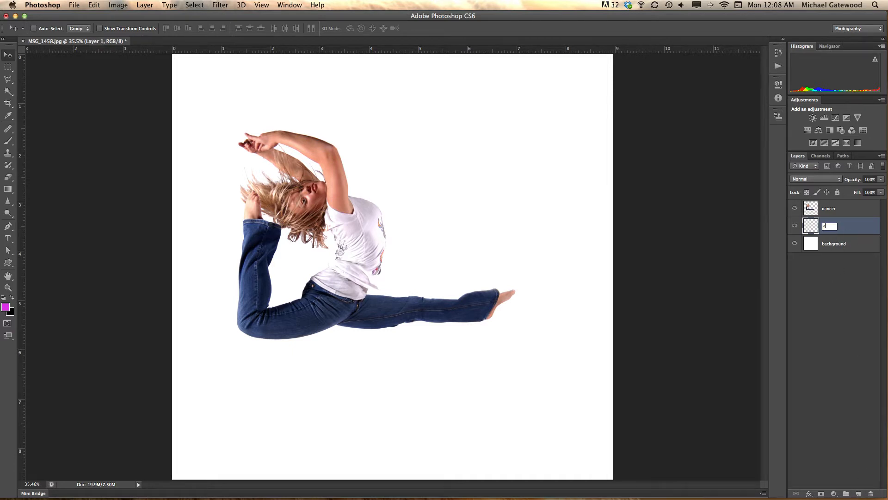
text(art)
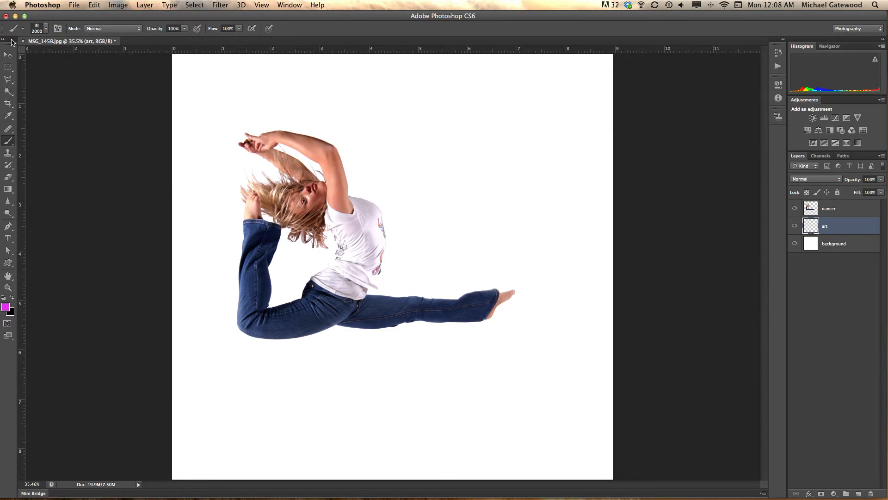
Choose Load Brushes from the Brush Preset picker's gear menu.
click(48, 29)
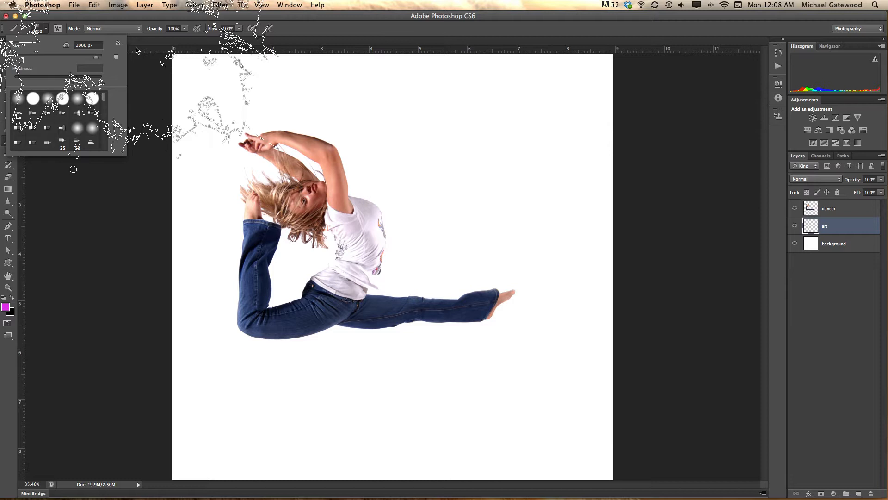
click(118, 44)
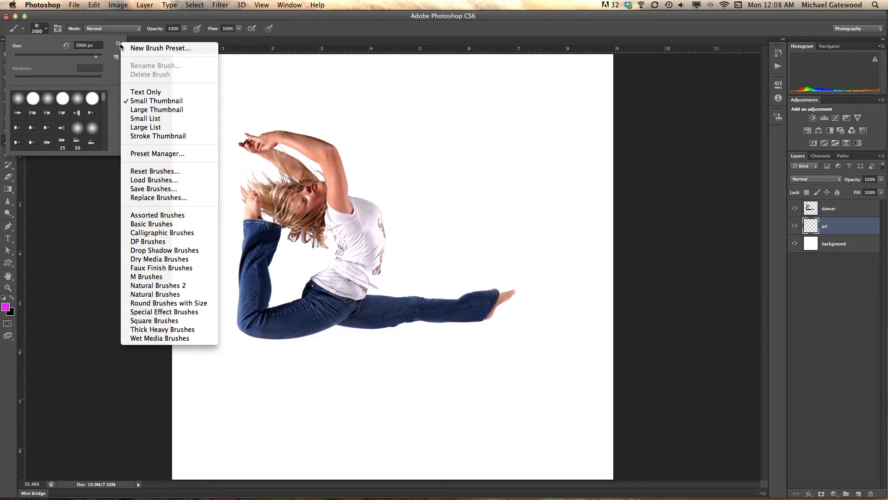
mouse_move(146, 118)
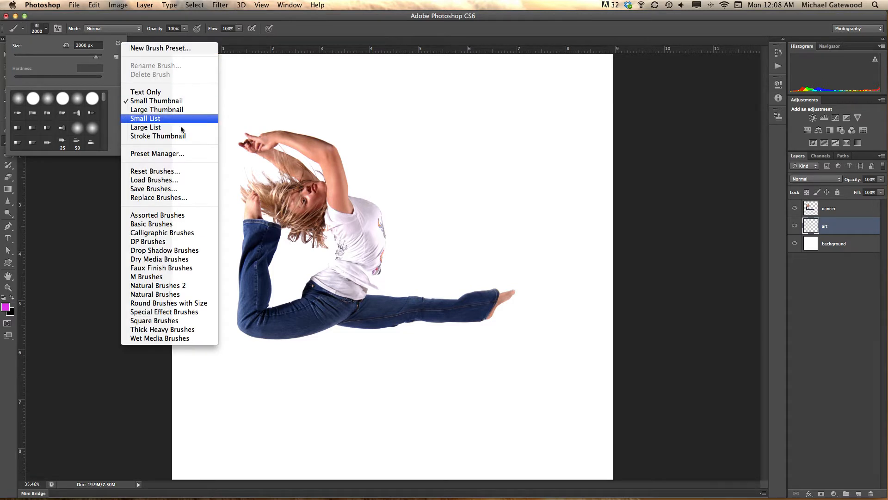
mouse_move(154, 180)
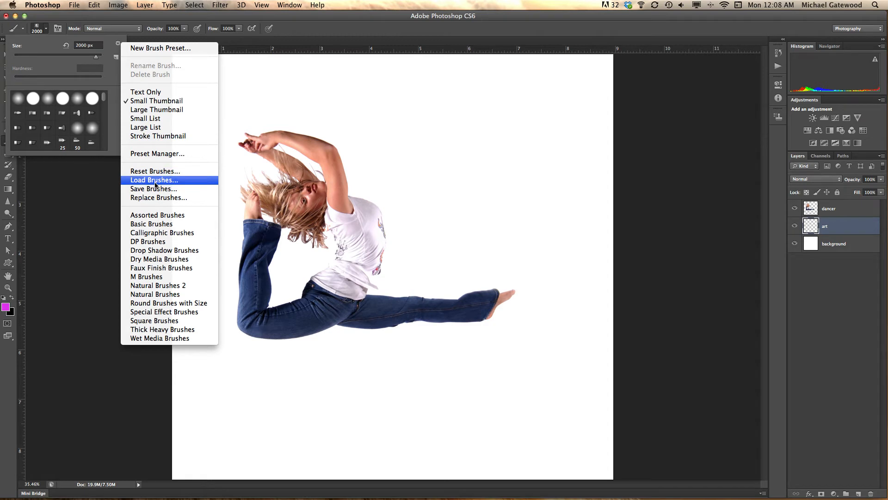
click(153, 180)
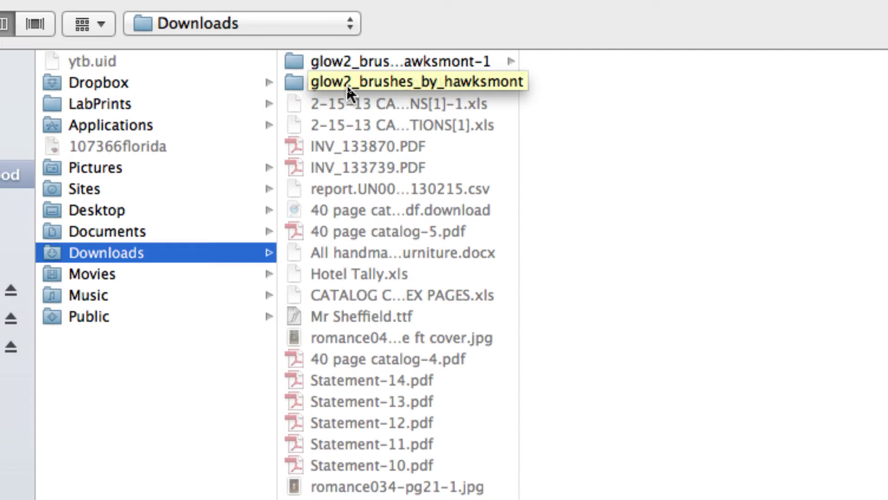
mouse_move(375, 89)
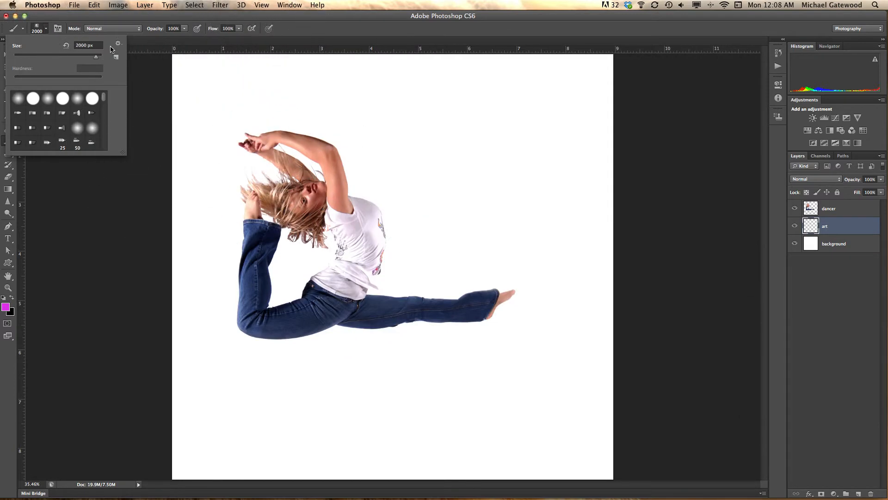
Select a roughly 2200-pixel glow brush from the newly loaded set.
click(73, 5)
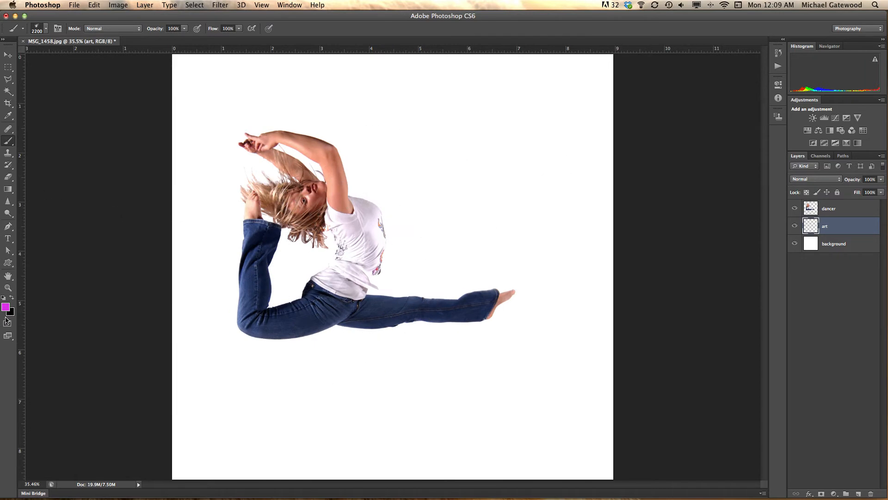
Set the foreground colour to magenta #ea2ff6 in the Color Picker.
click(5, 306)
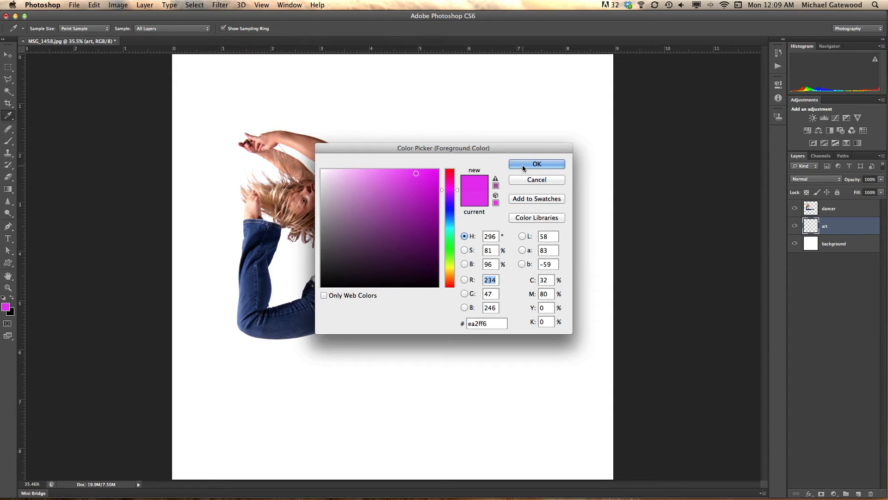
click(536, 163)
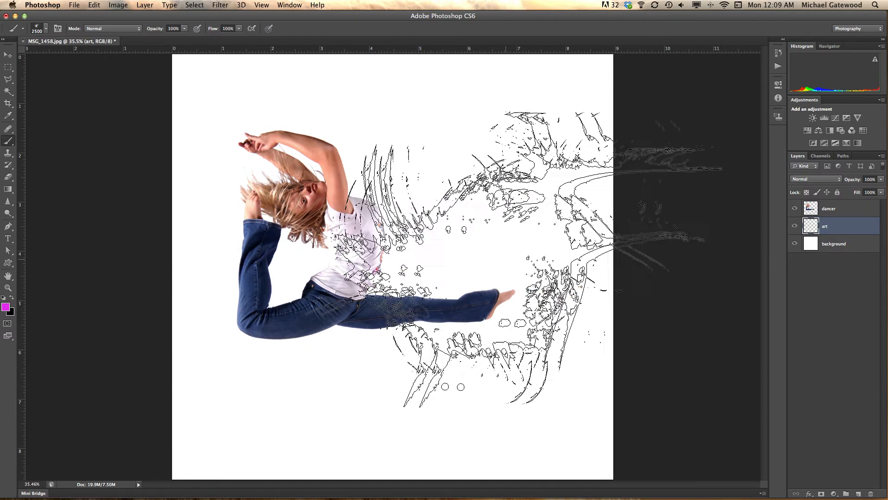
Stamp the magenta glow brush once around the dancer's body on the art layer.
click(795, 226)
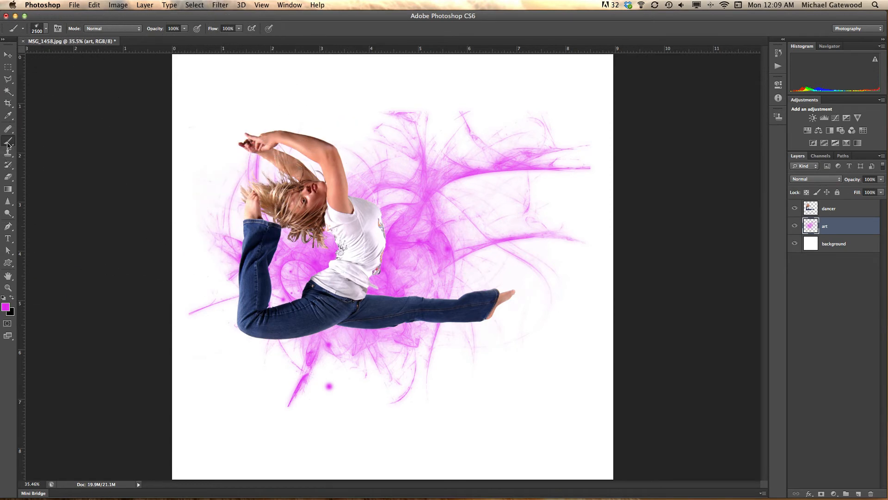
mouse_move(8, 143)
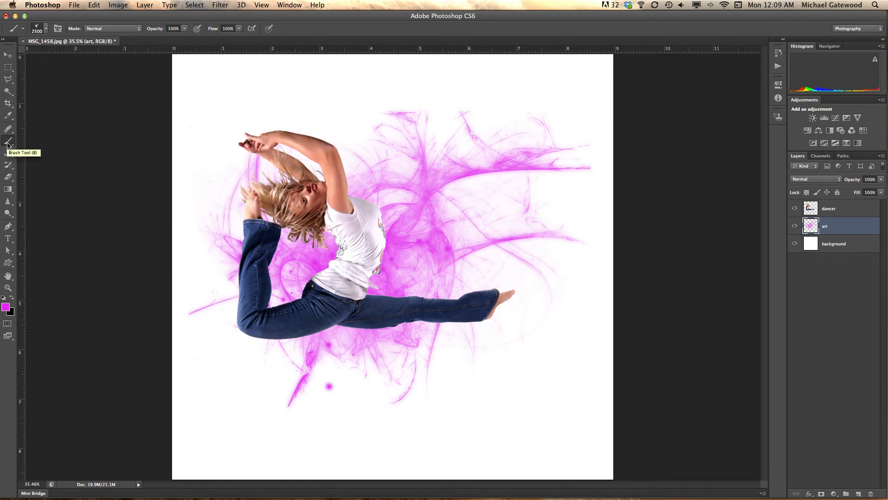